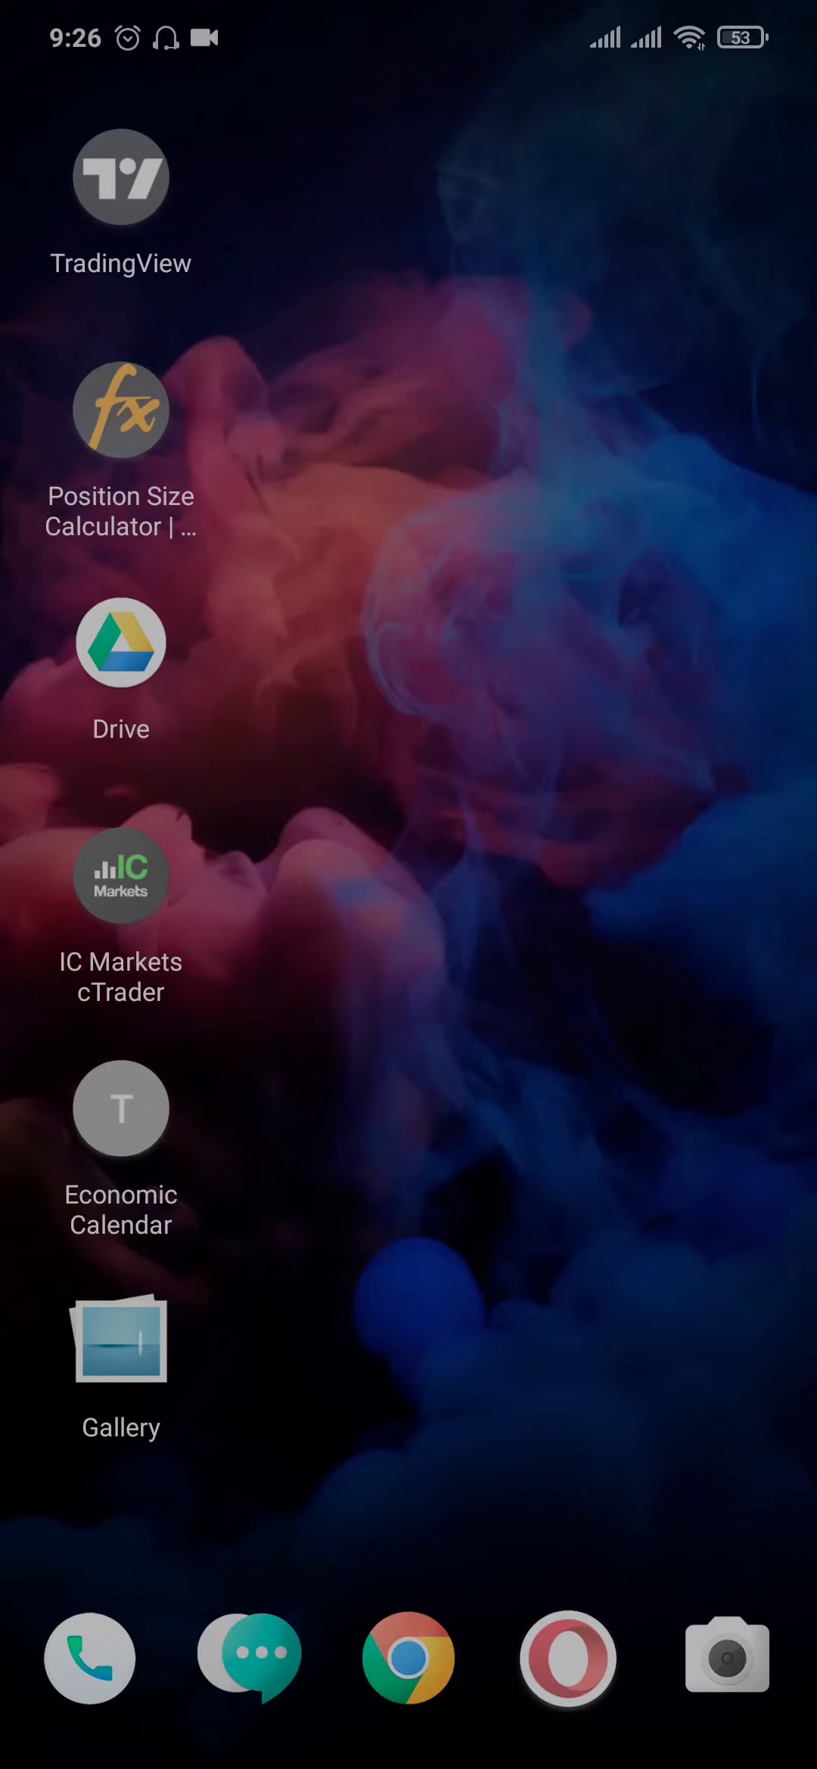
Launch Chrome and load the macys.com home page
click(408, 1659)
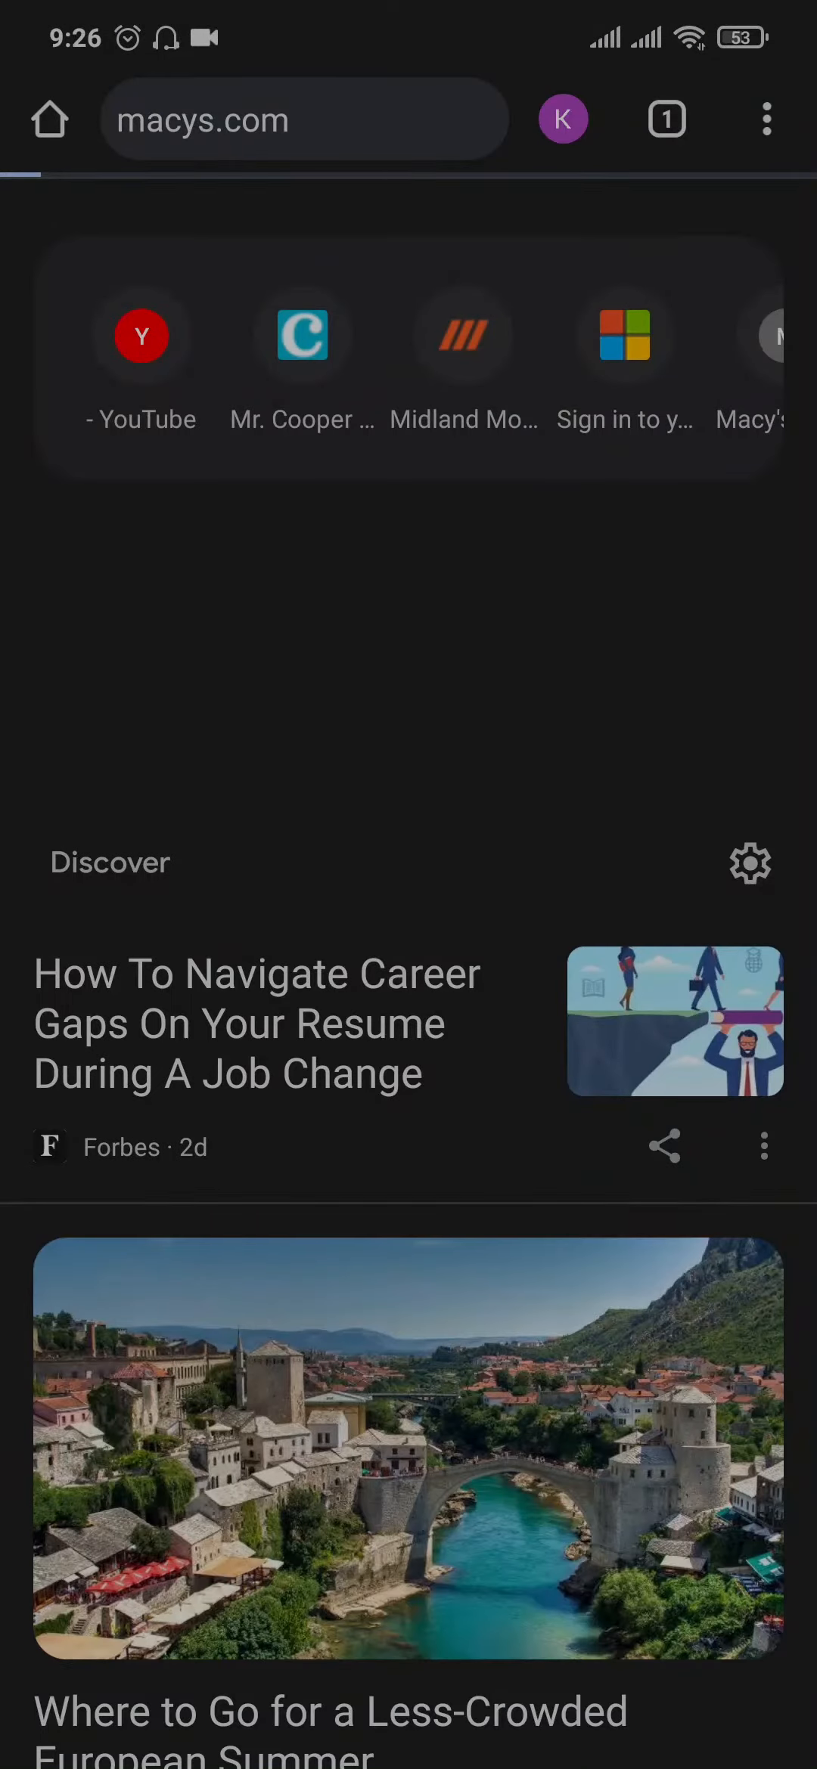
click(304, 119)
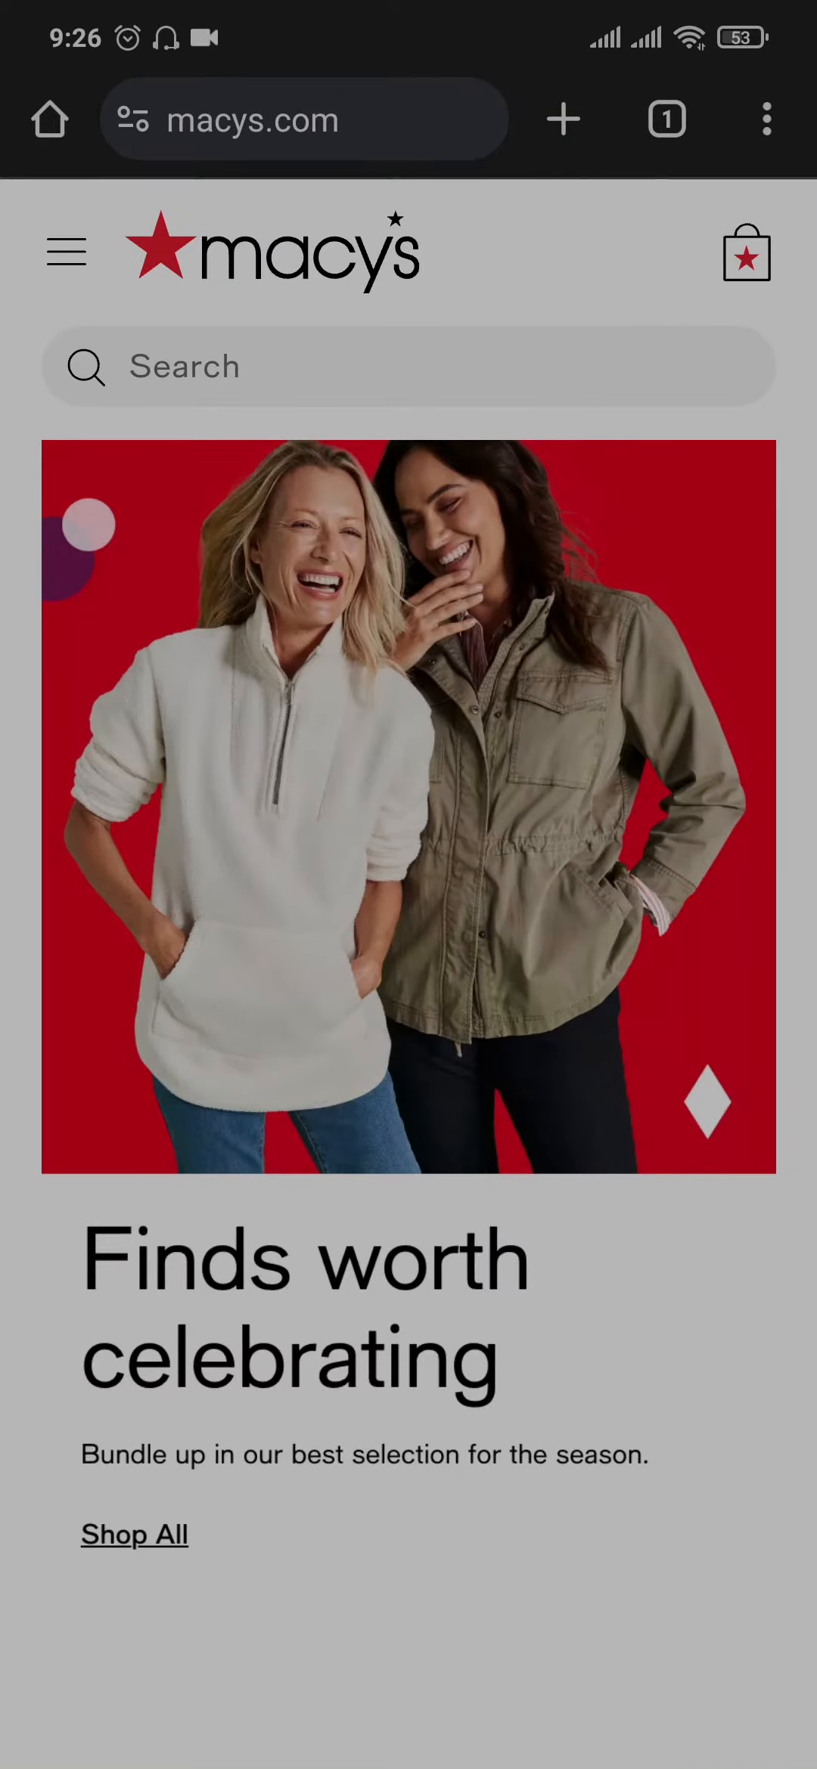
Open the Macy's Credit Card page and scroll to its Apply Now offer
click(408, 366)
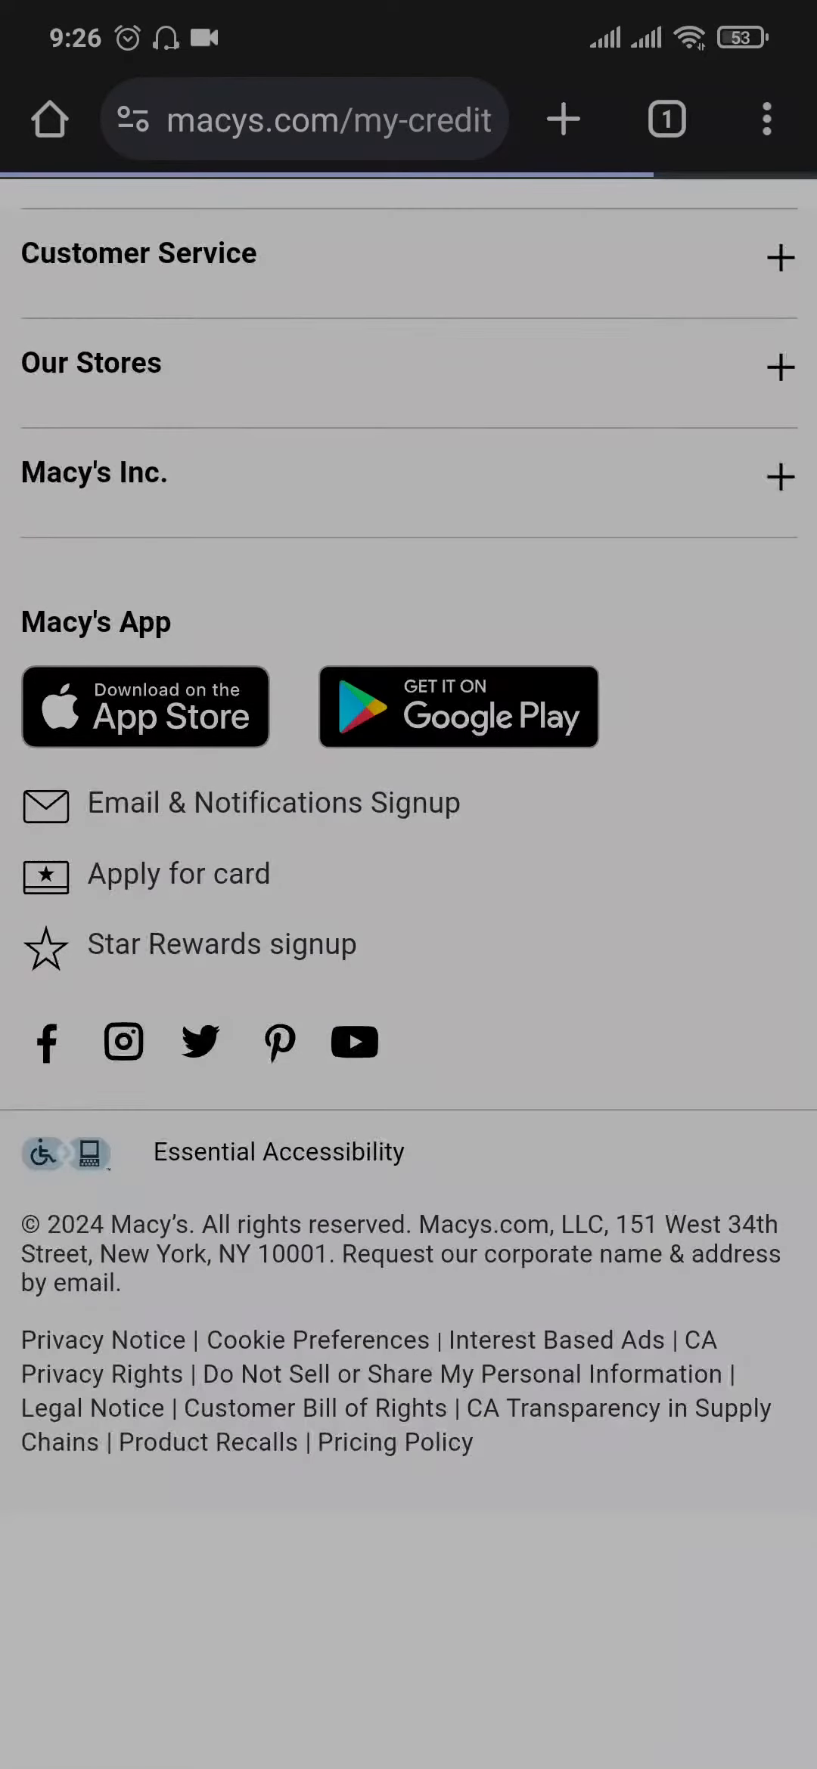
scroll(up, 3)
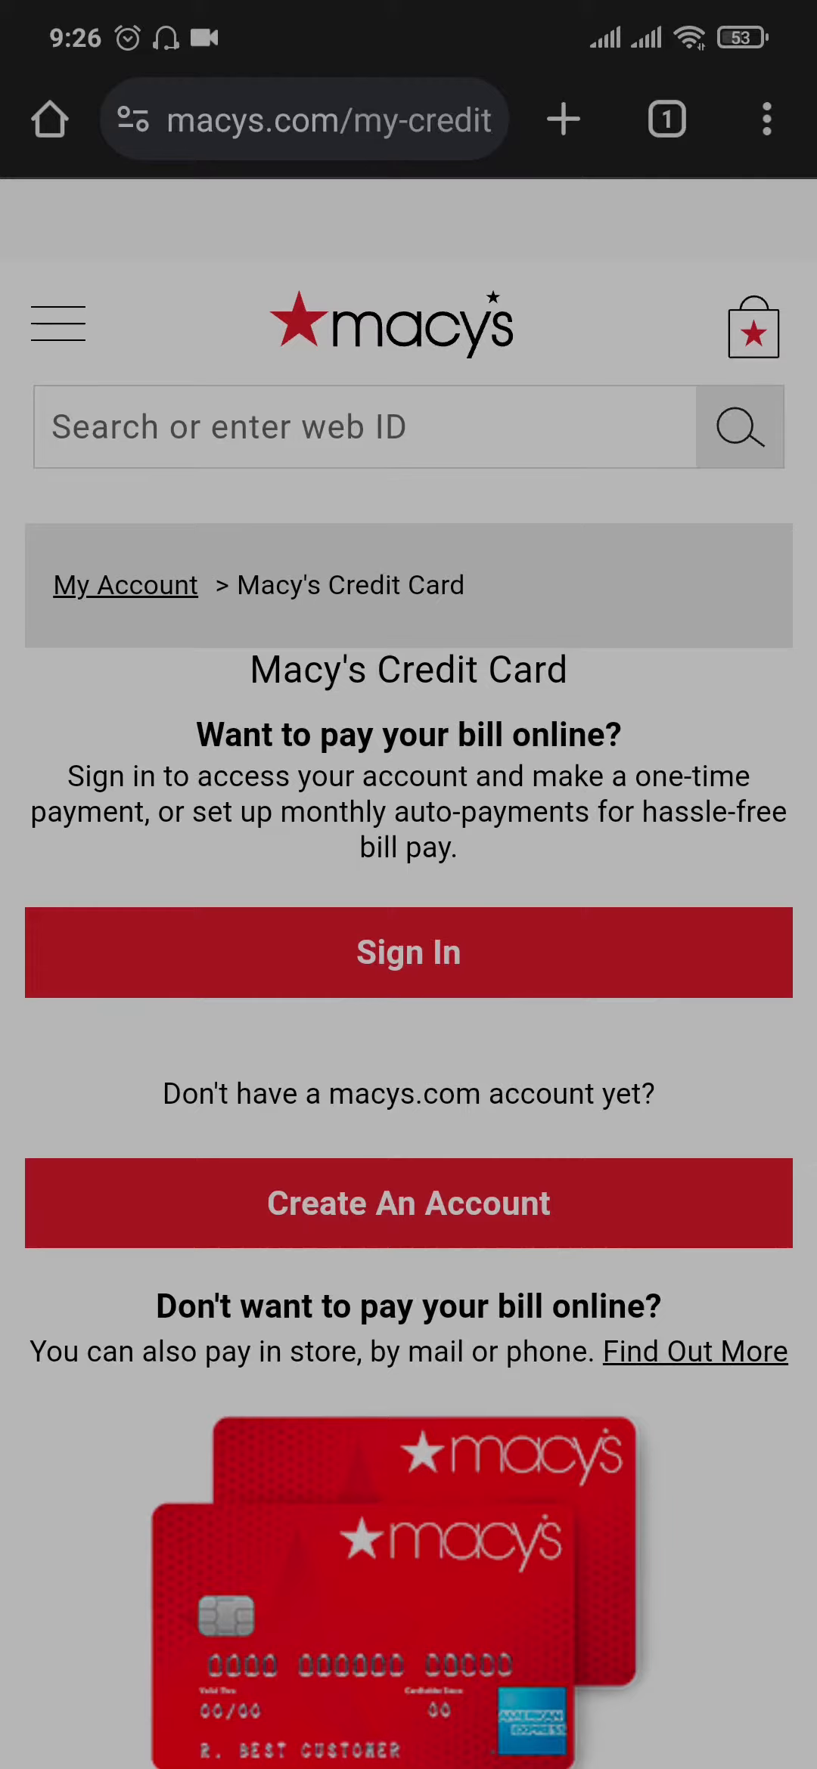
scroll(down, 3)
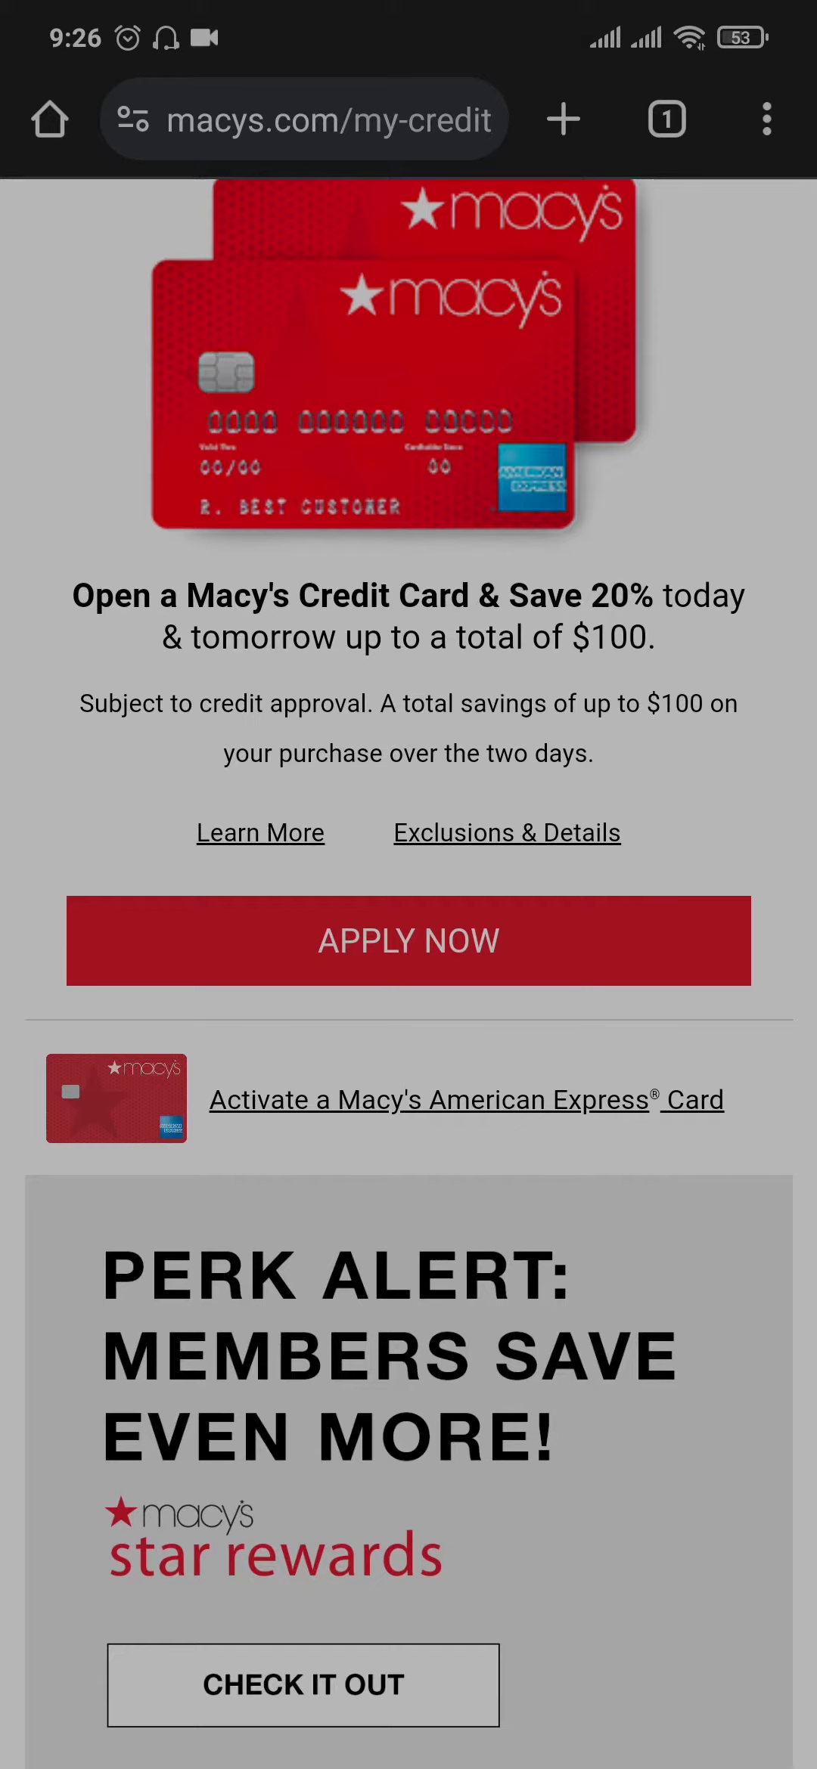
Start the card application, answer Yes to being ready, and select First Name
click(408, 941)
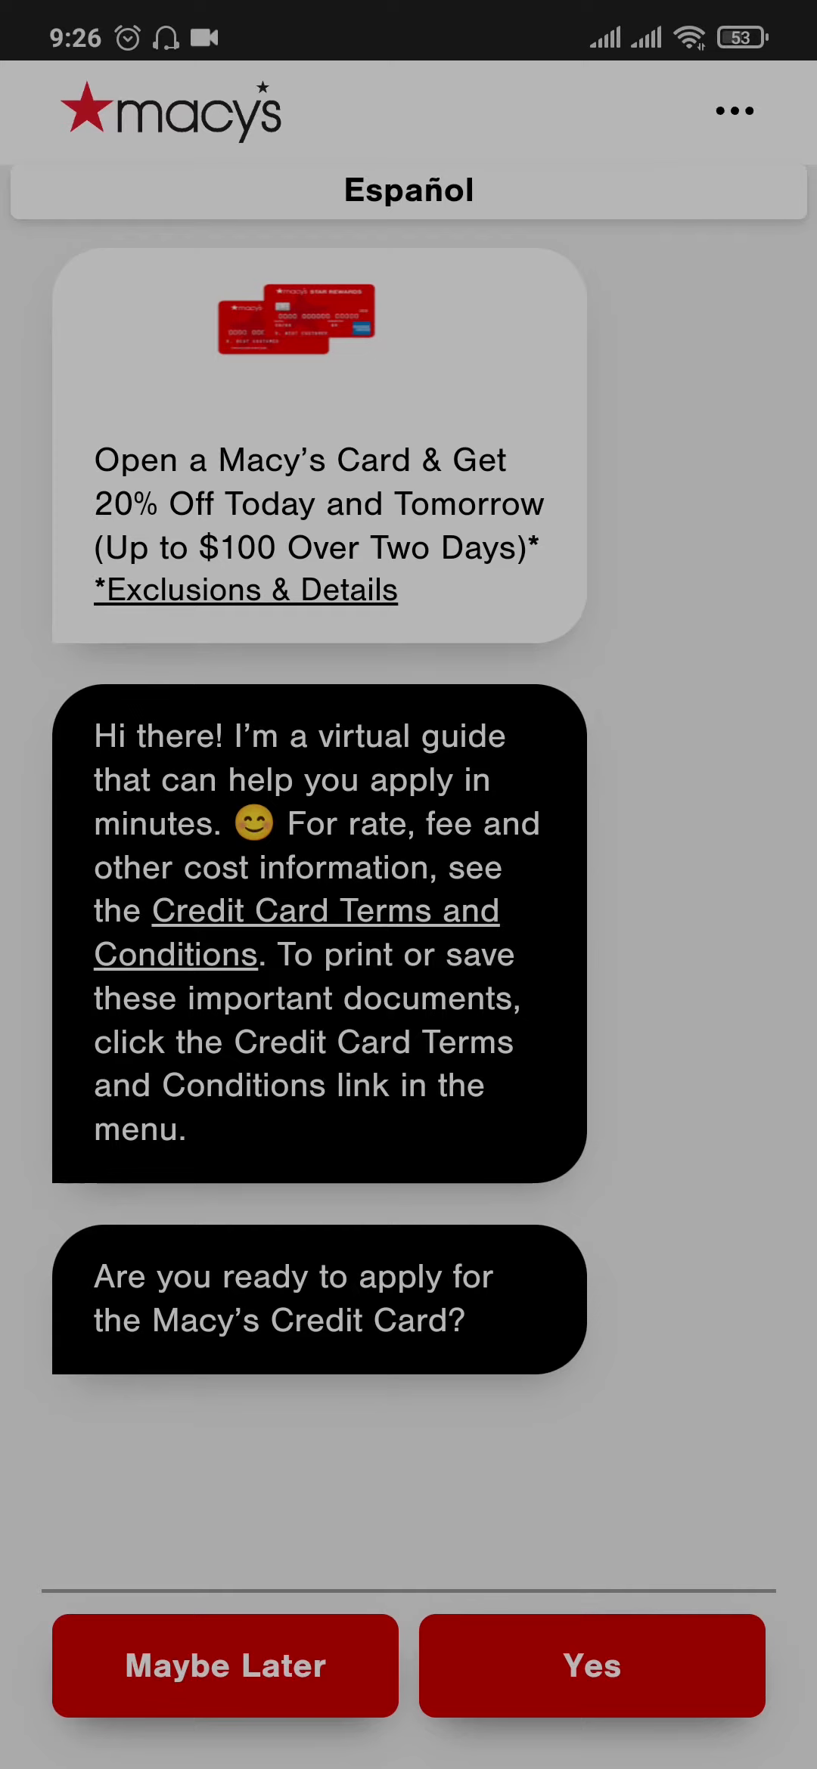
click(591, 1666)
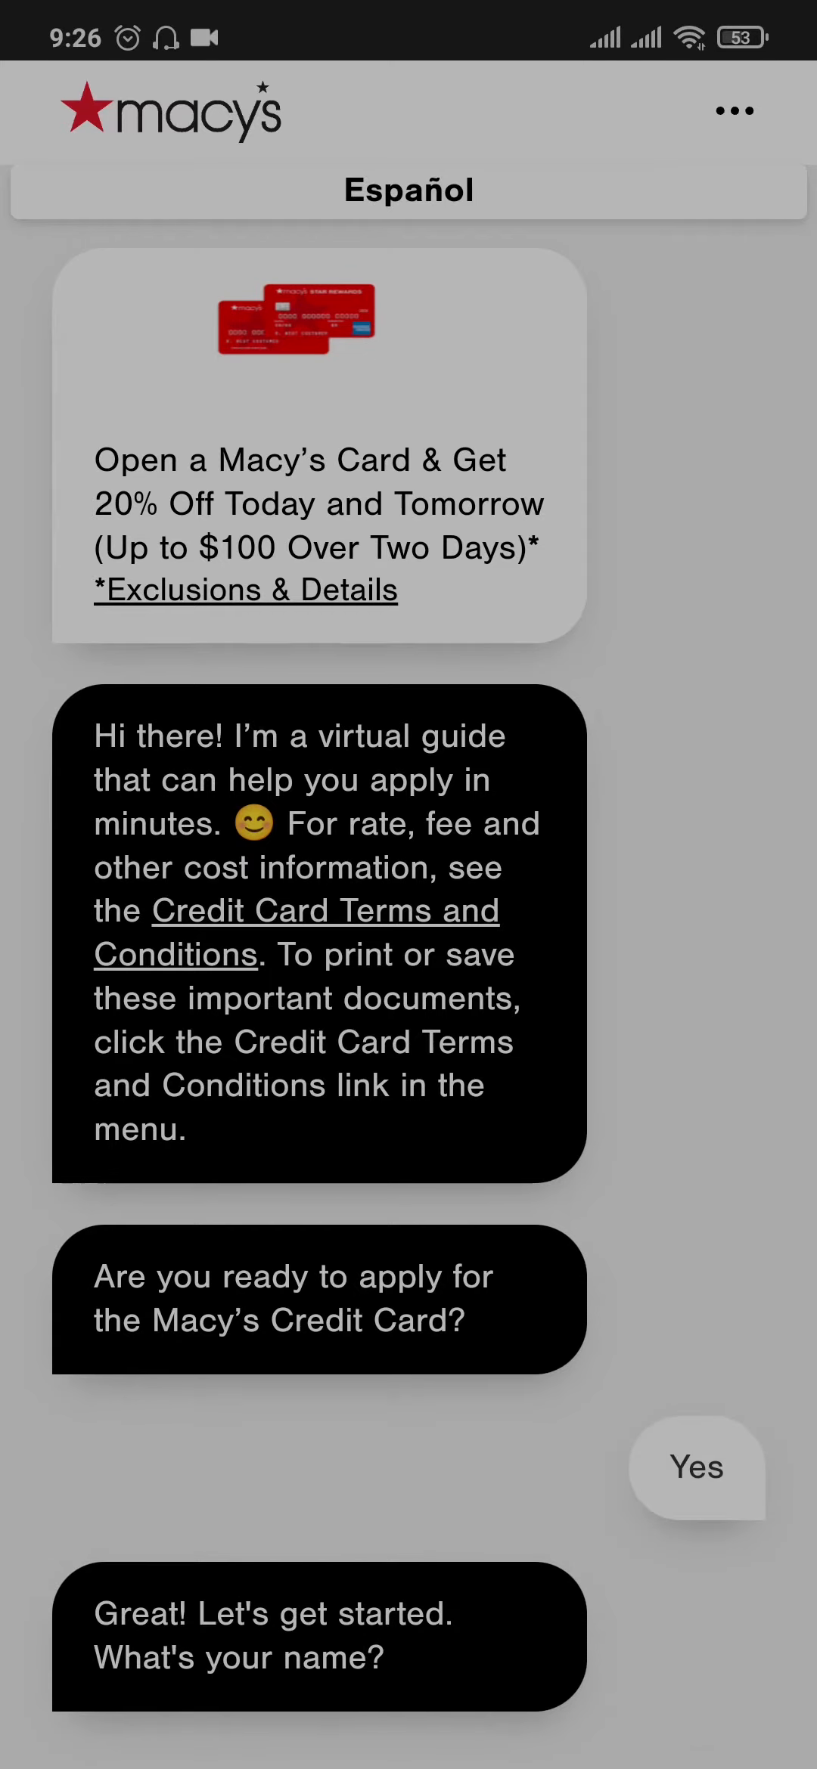
click(408, 689)
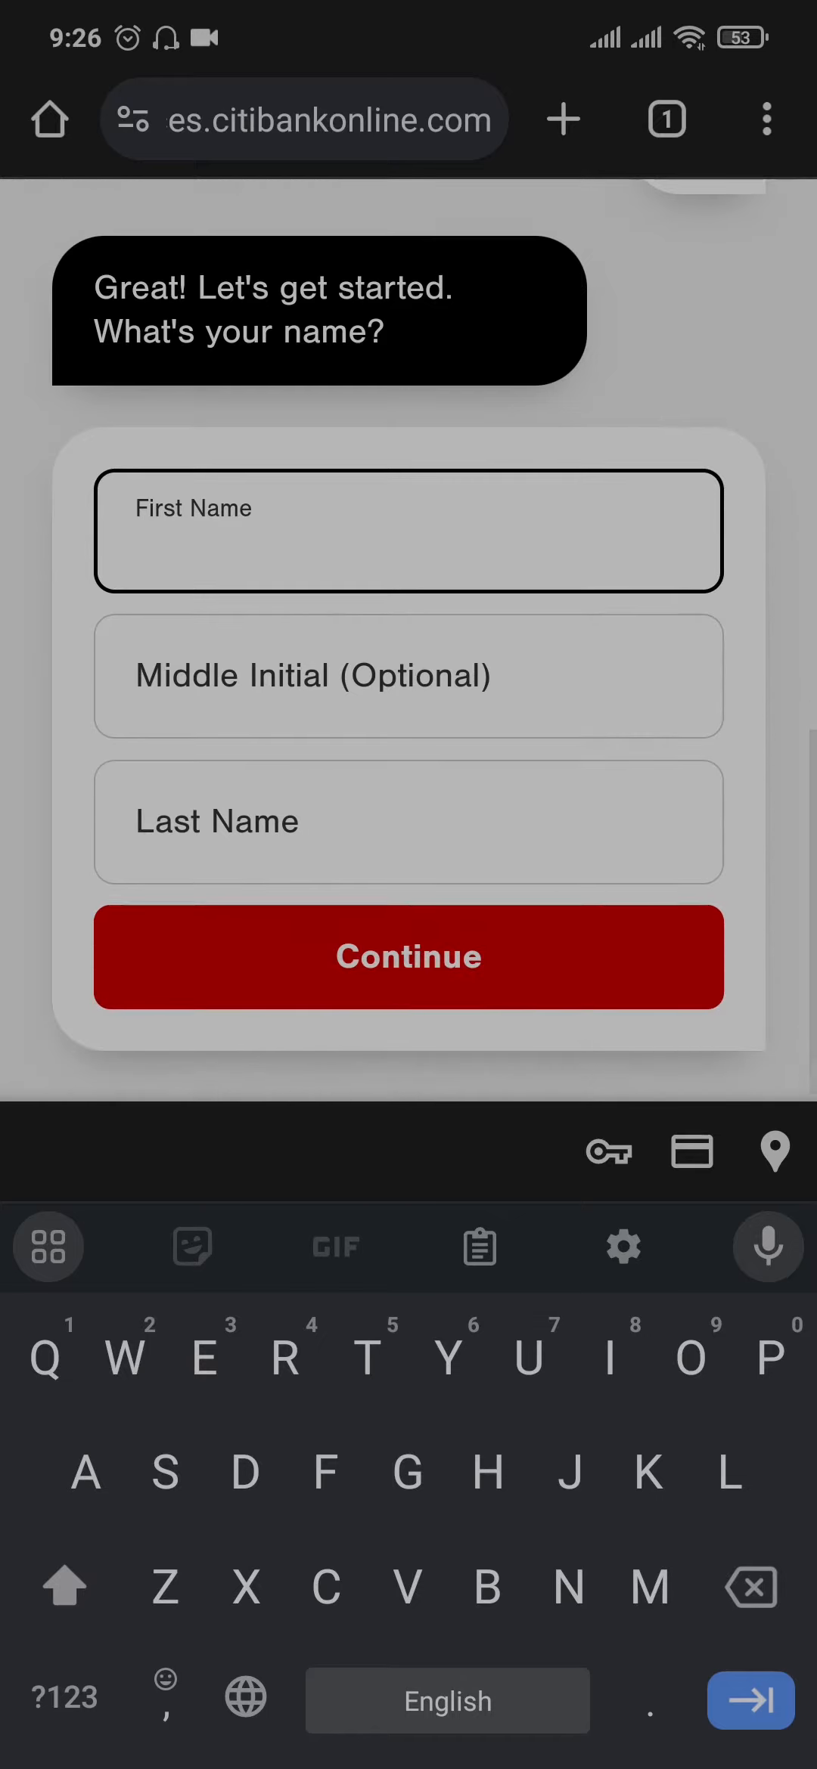
Enter the first name 'Mith' and fill in the phone number
click(408, 530)
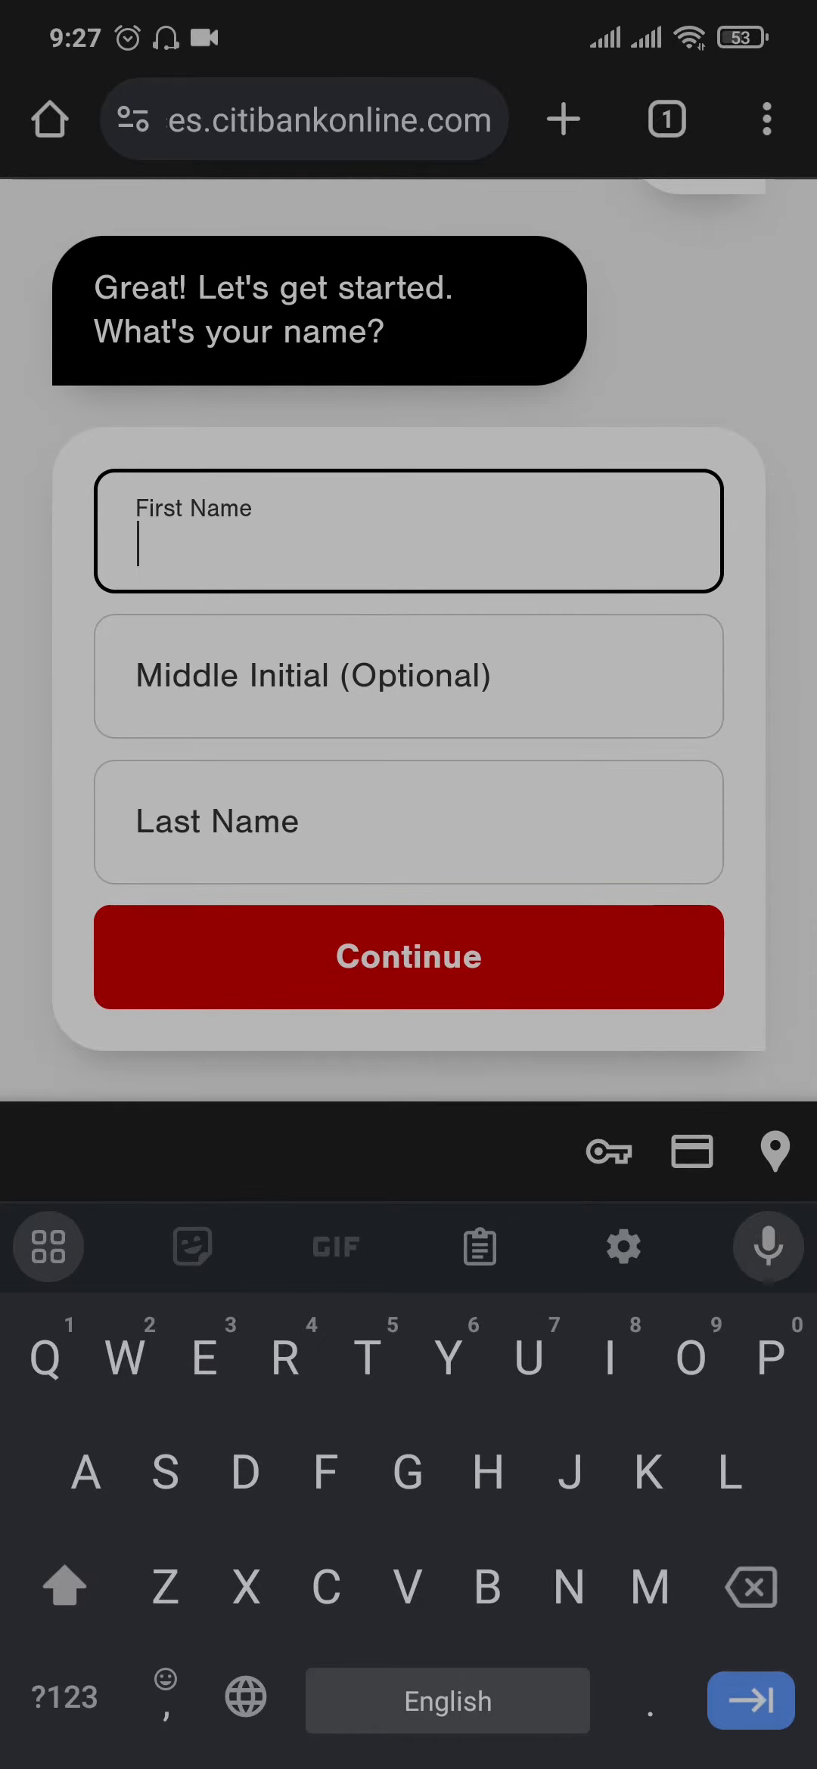
text(Mith)
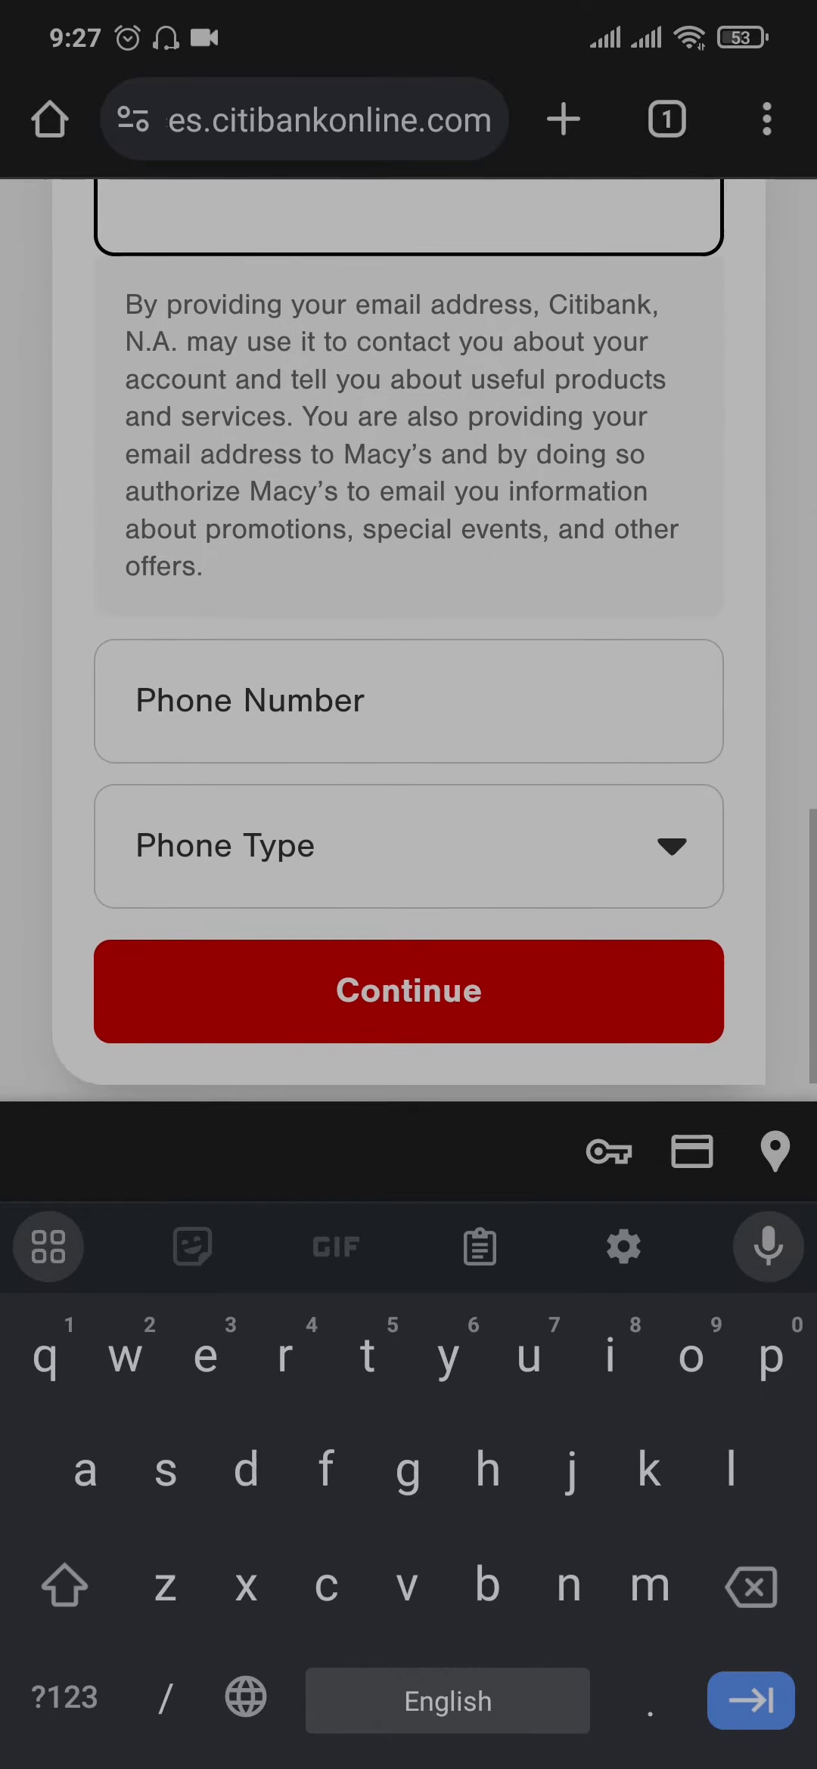
click(409, 845)
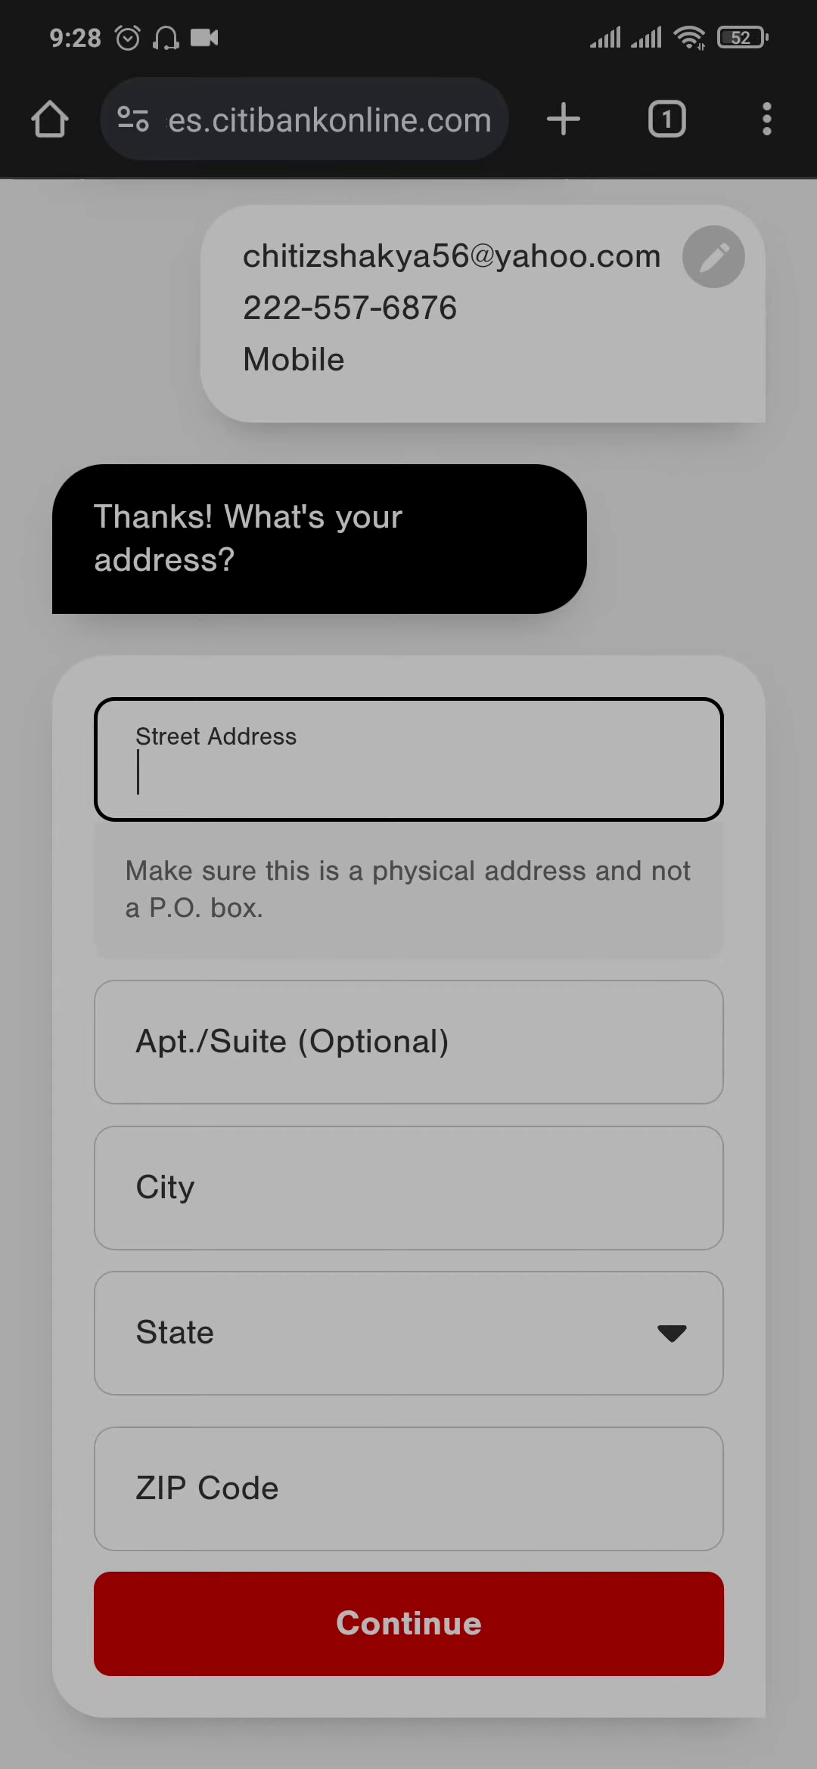
Begin the street address and set the residence status to Rent
click(408, 1625)
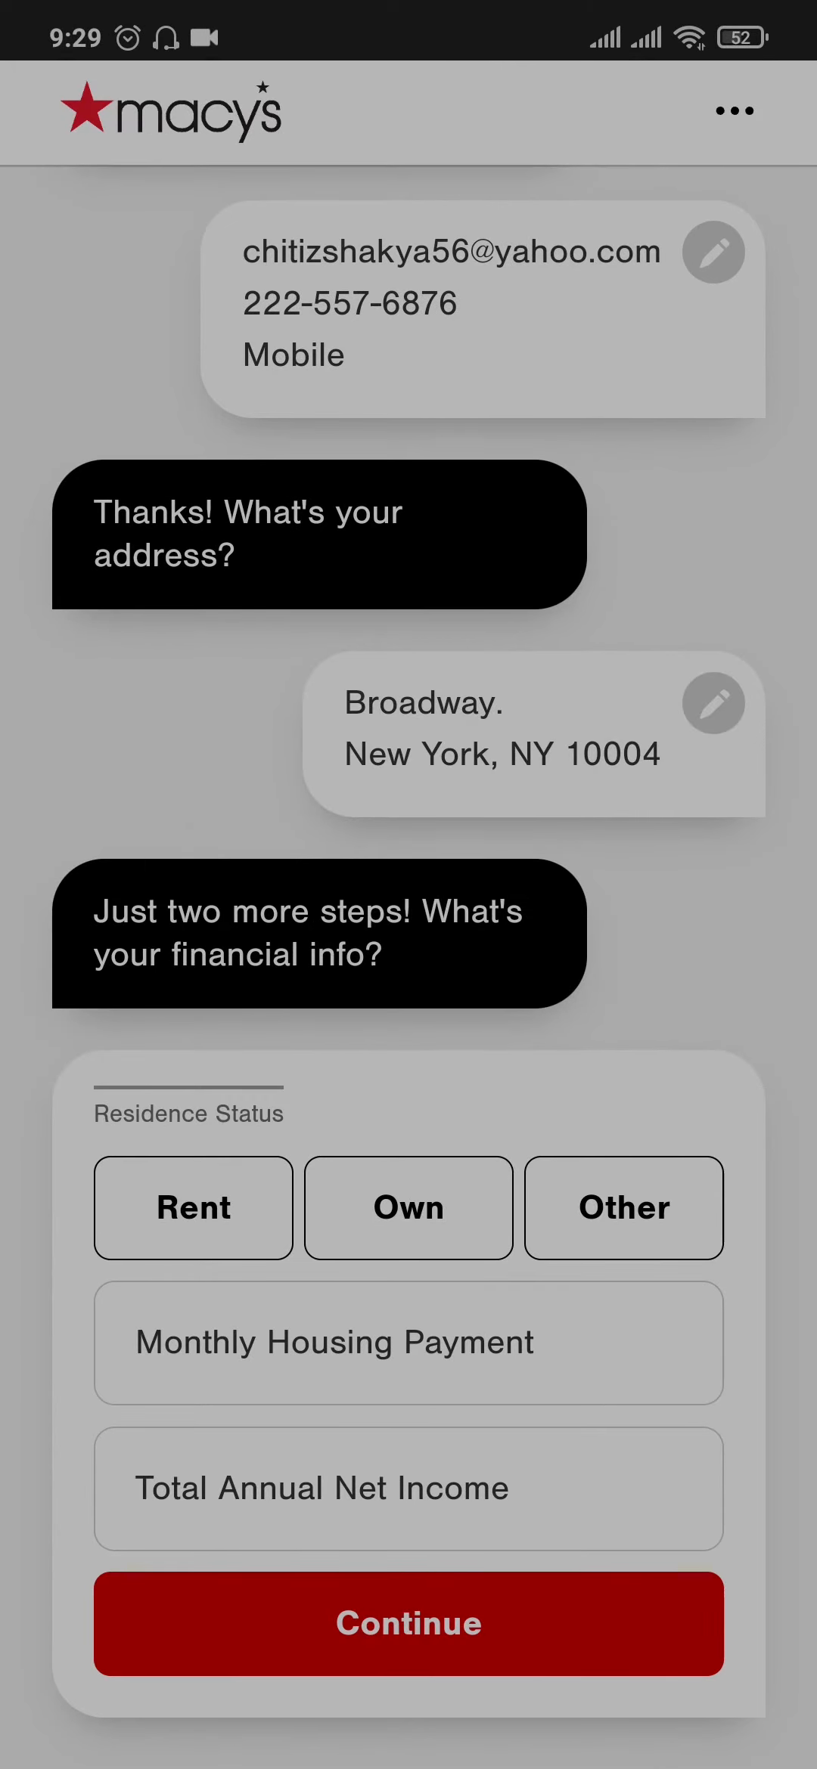
click(192, 1208)
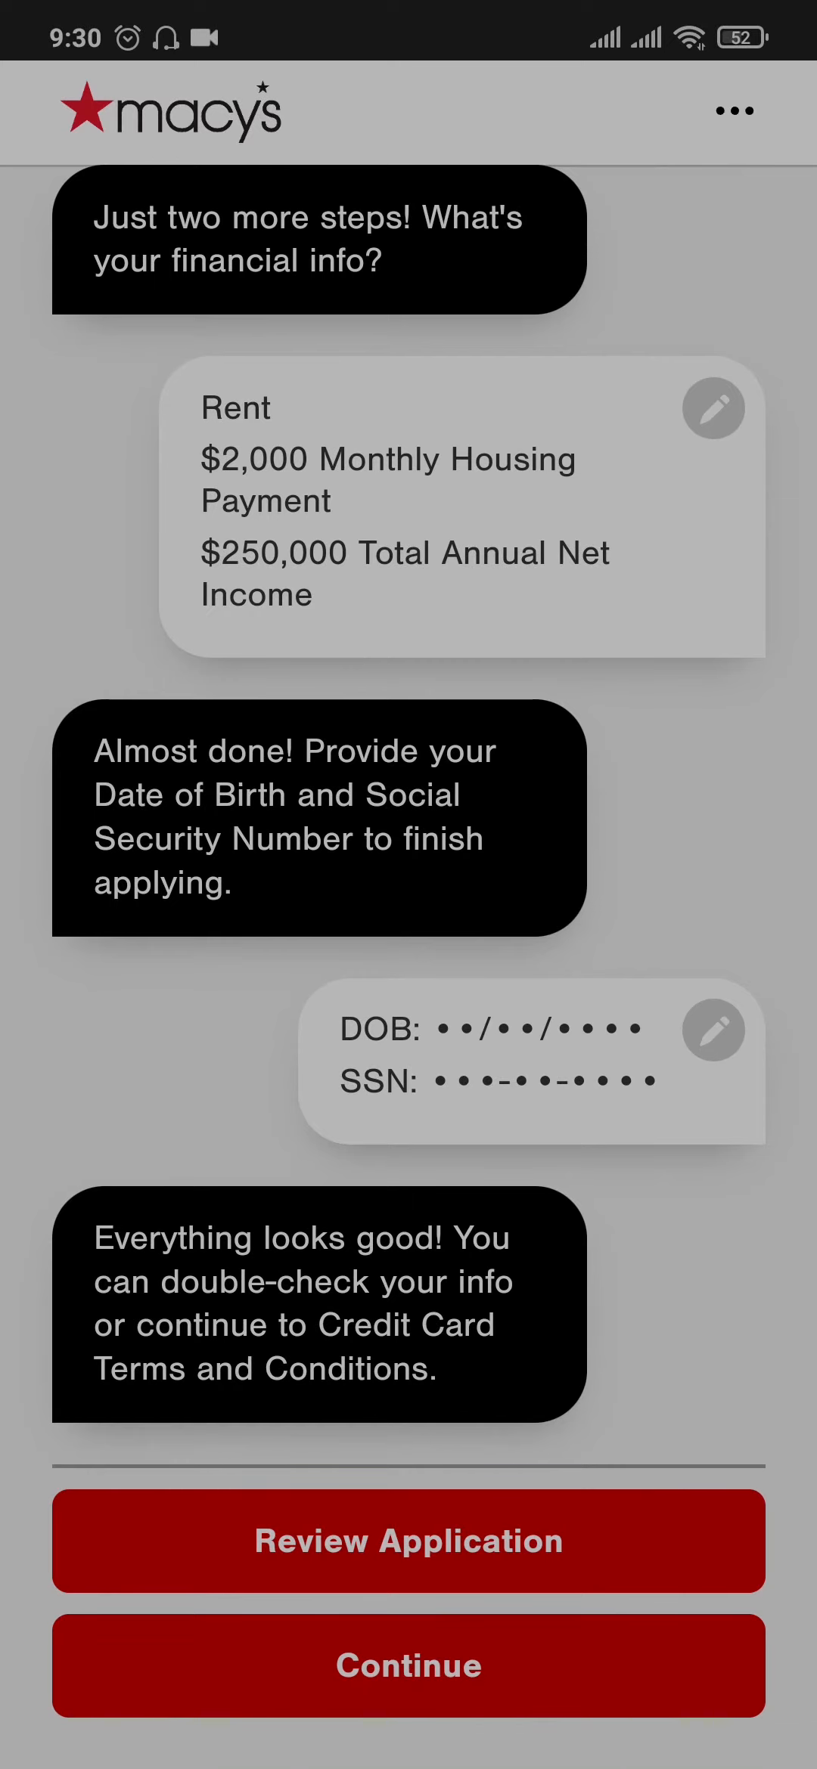
Review the entered application and continue to the Account Terms & Details page
click(340, 1542)
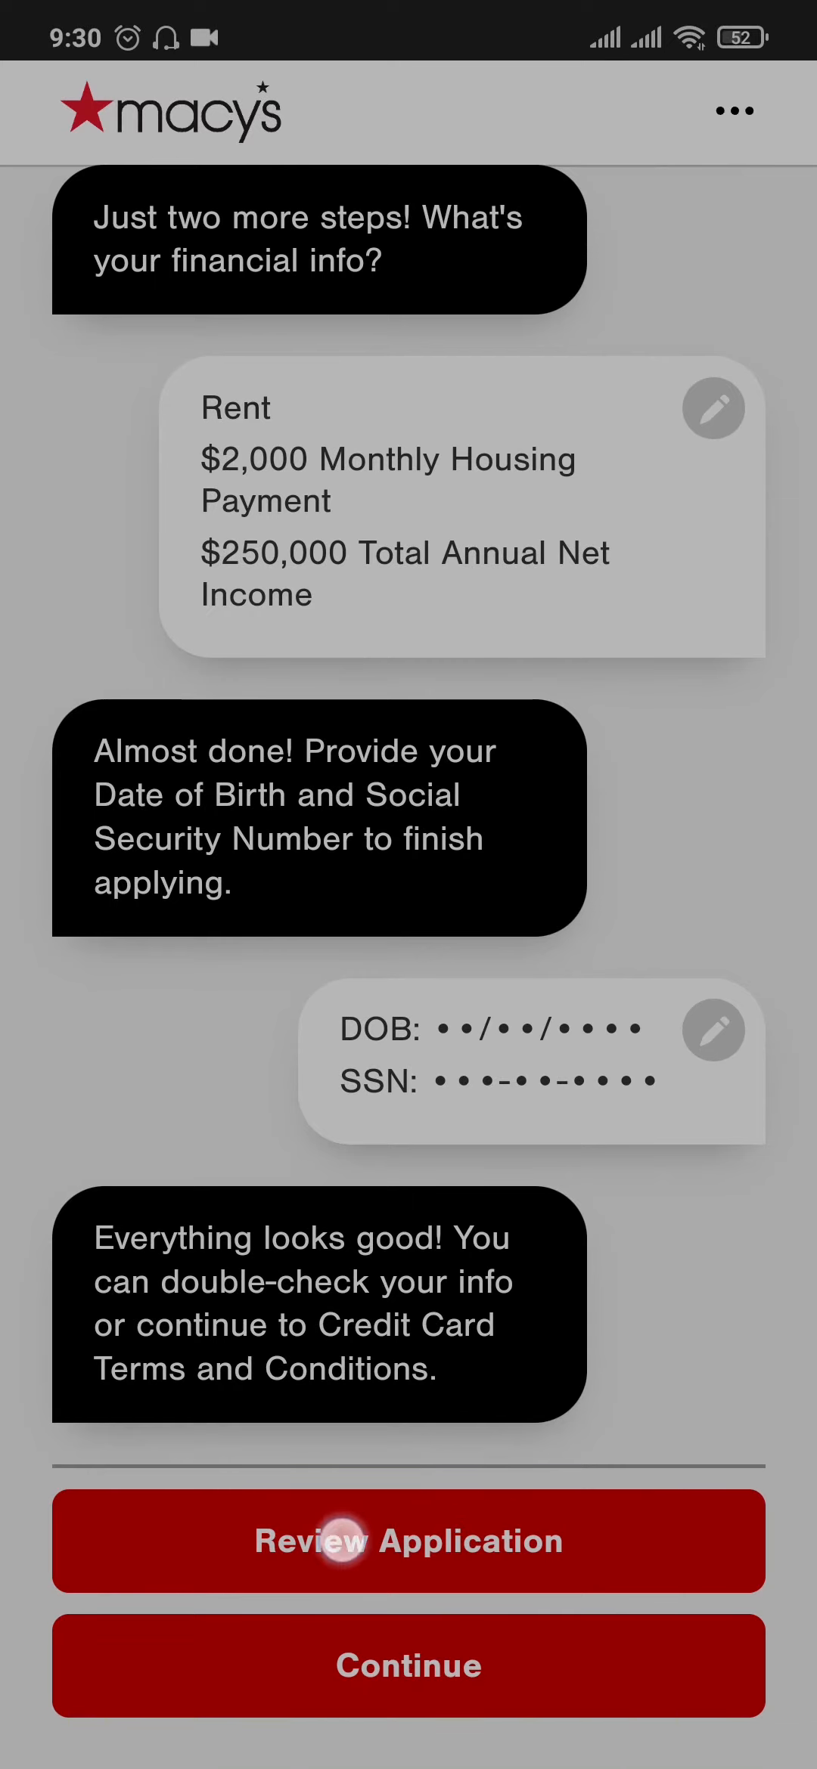
click(408, 1542)
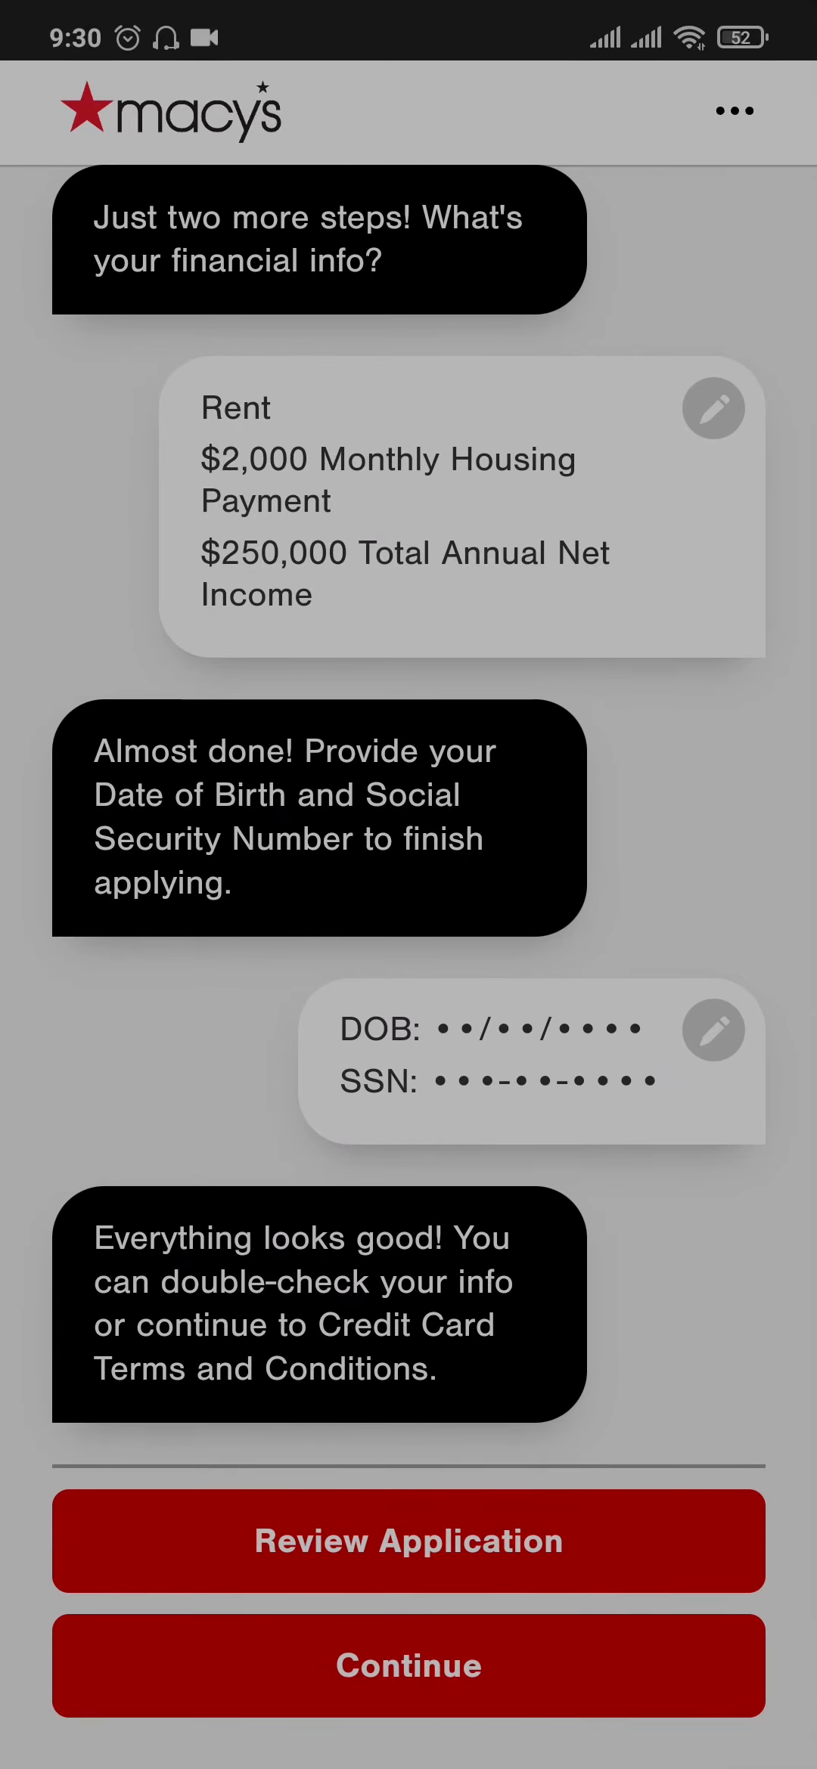
click(409, 1666)
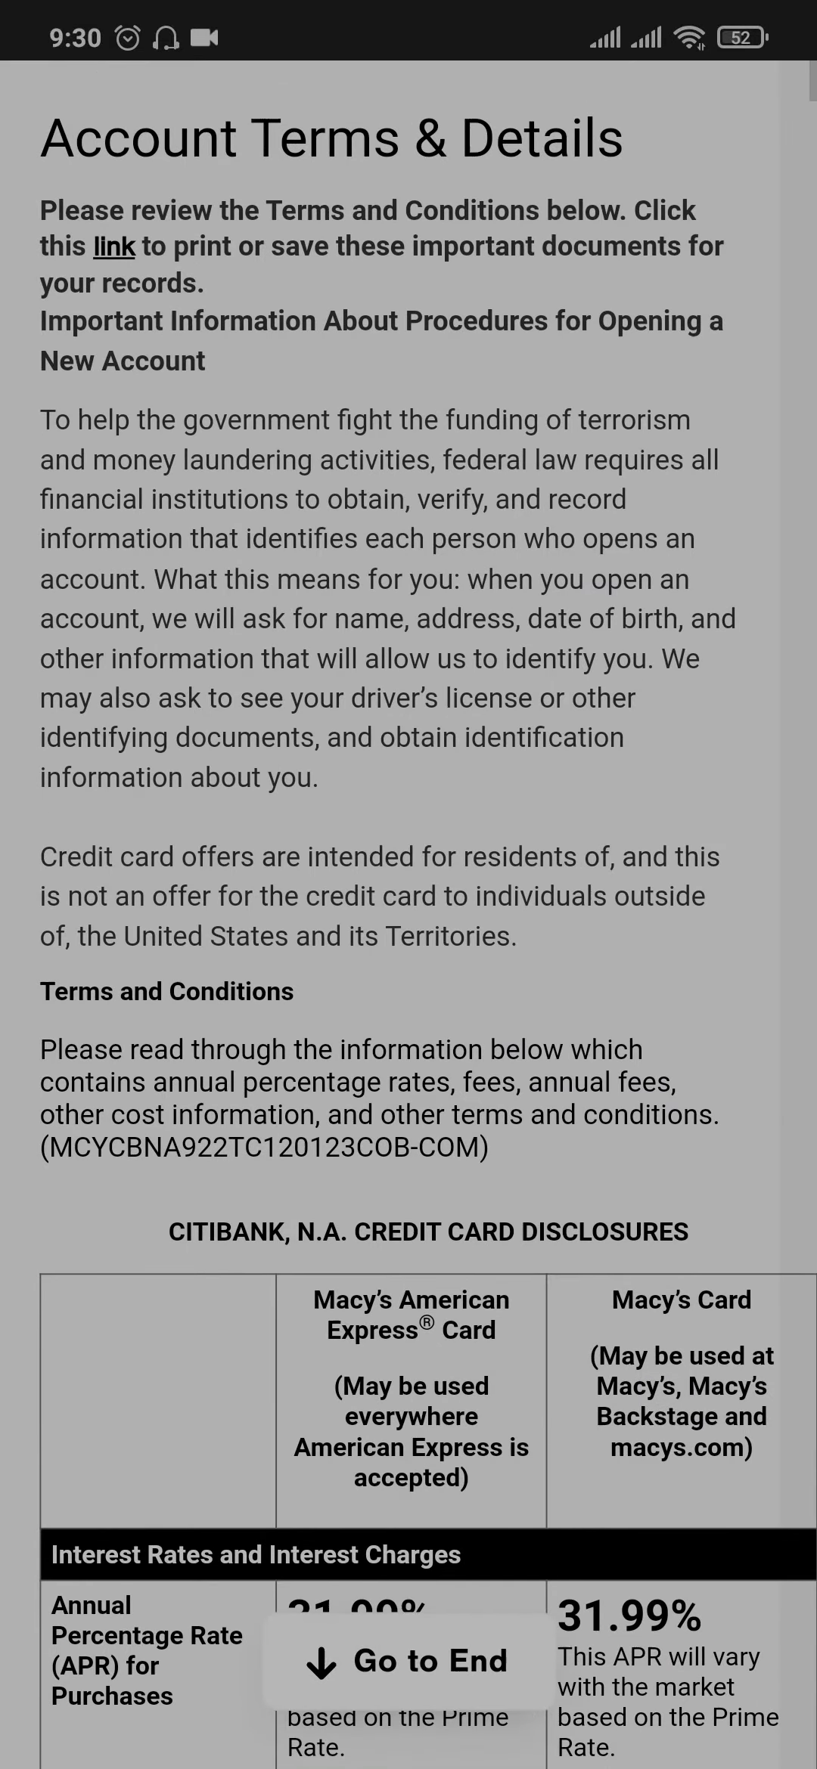
Scroll through the Citibank disclosures, agree to all statements, and submit the application
scroll(down, 3)
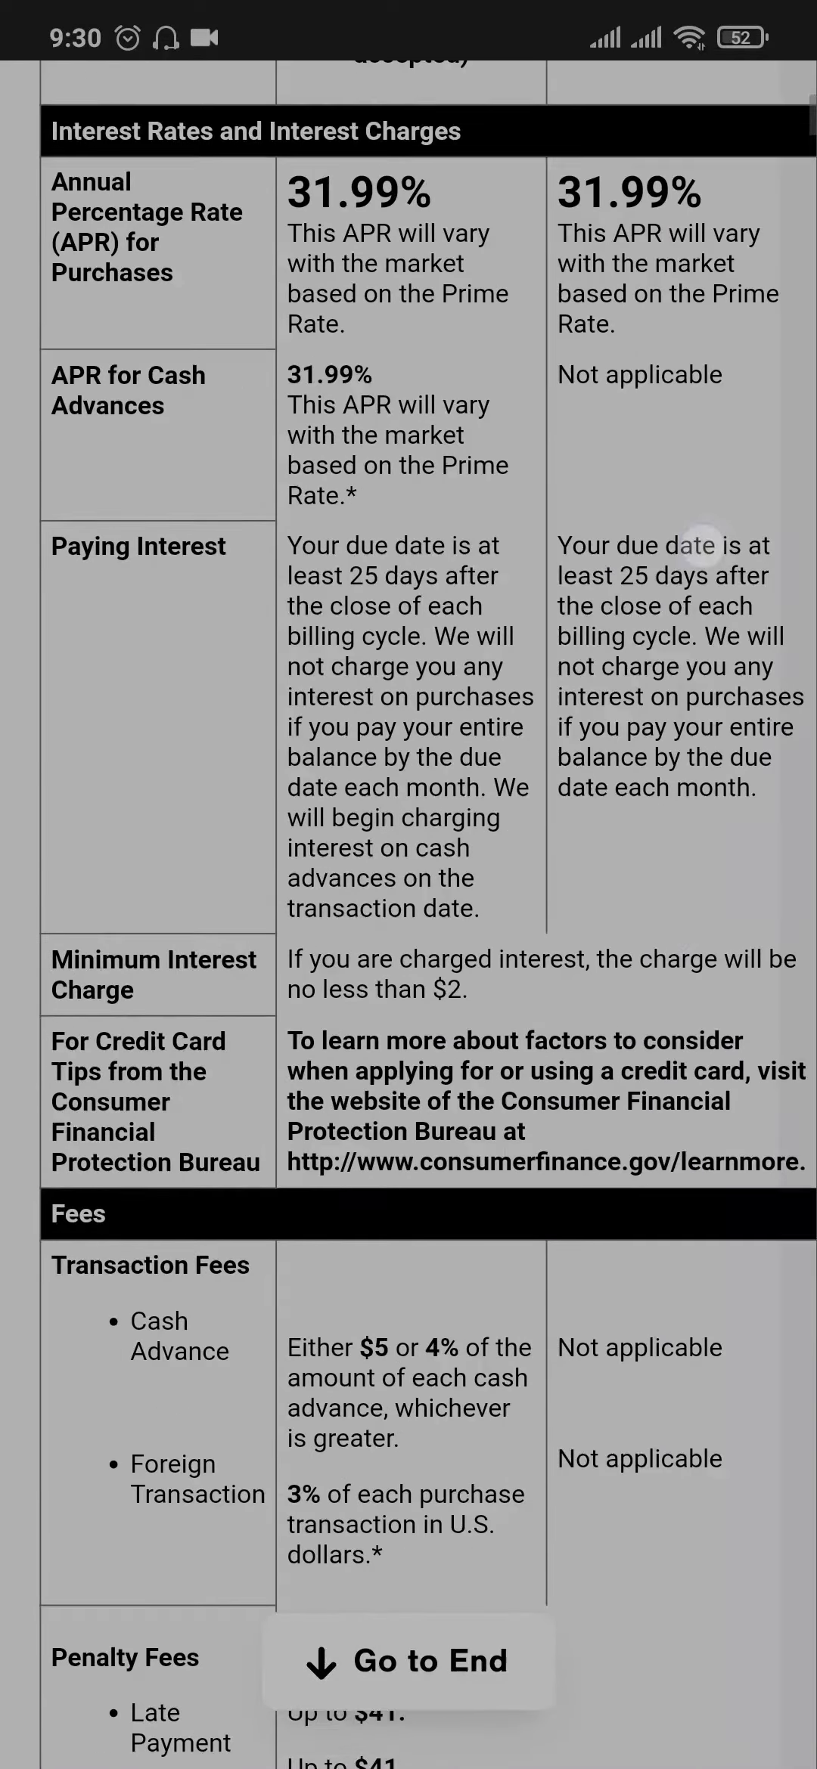
scroll(down, 3)
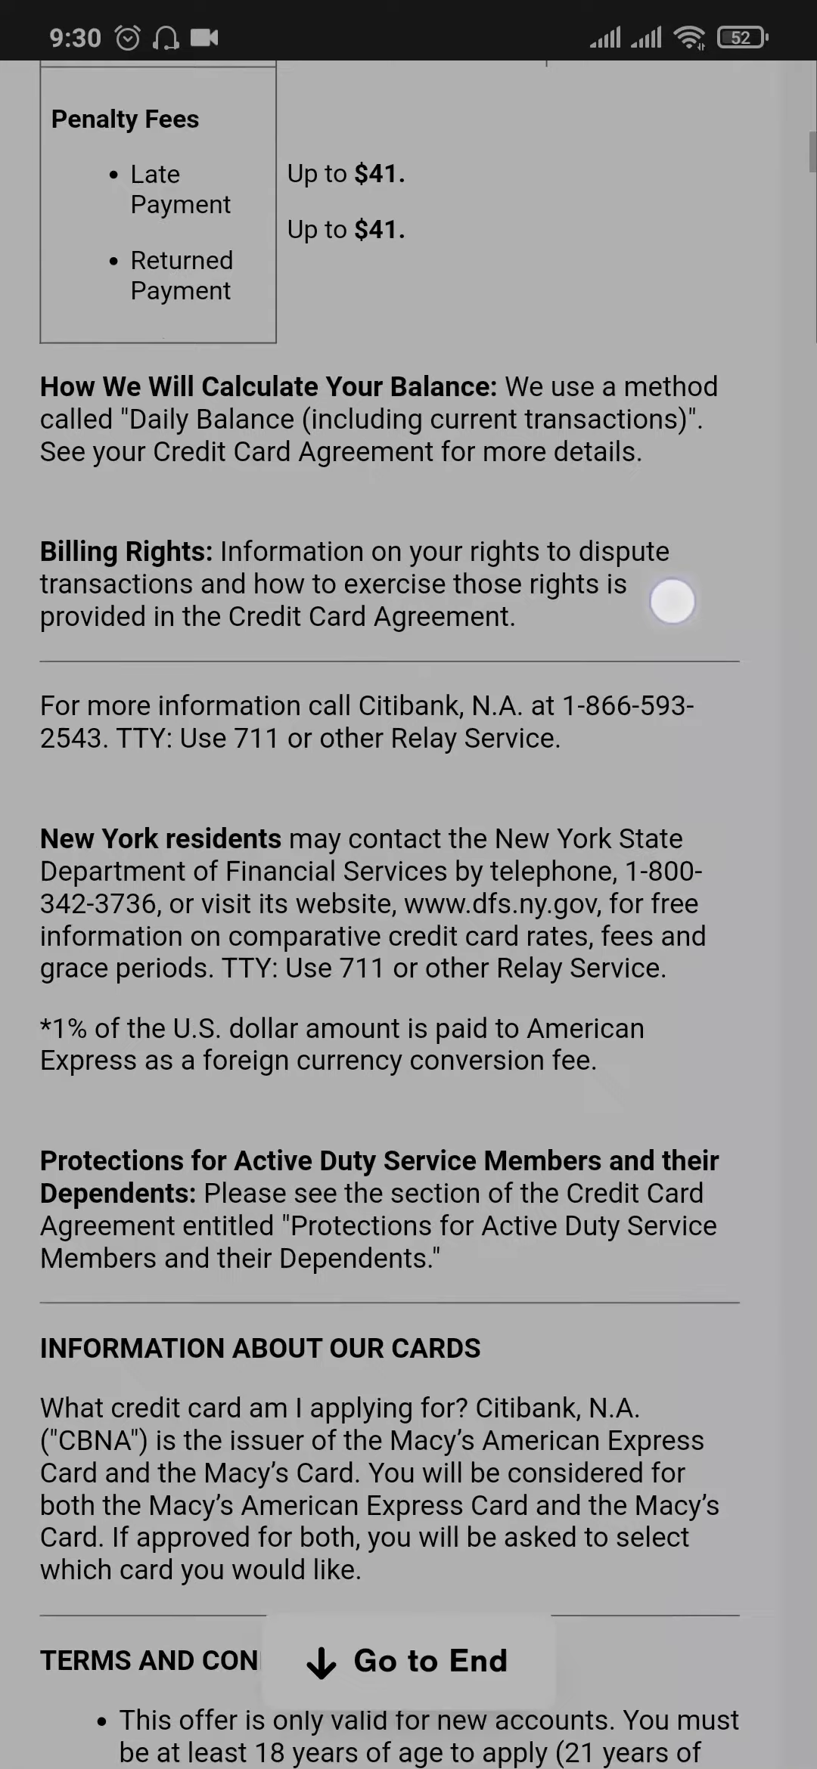
scroll(down, 3)
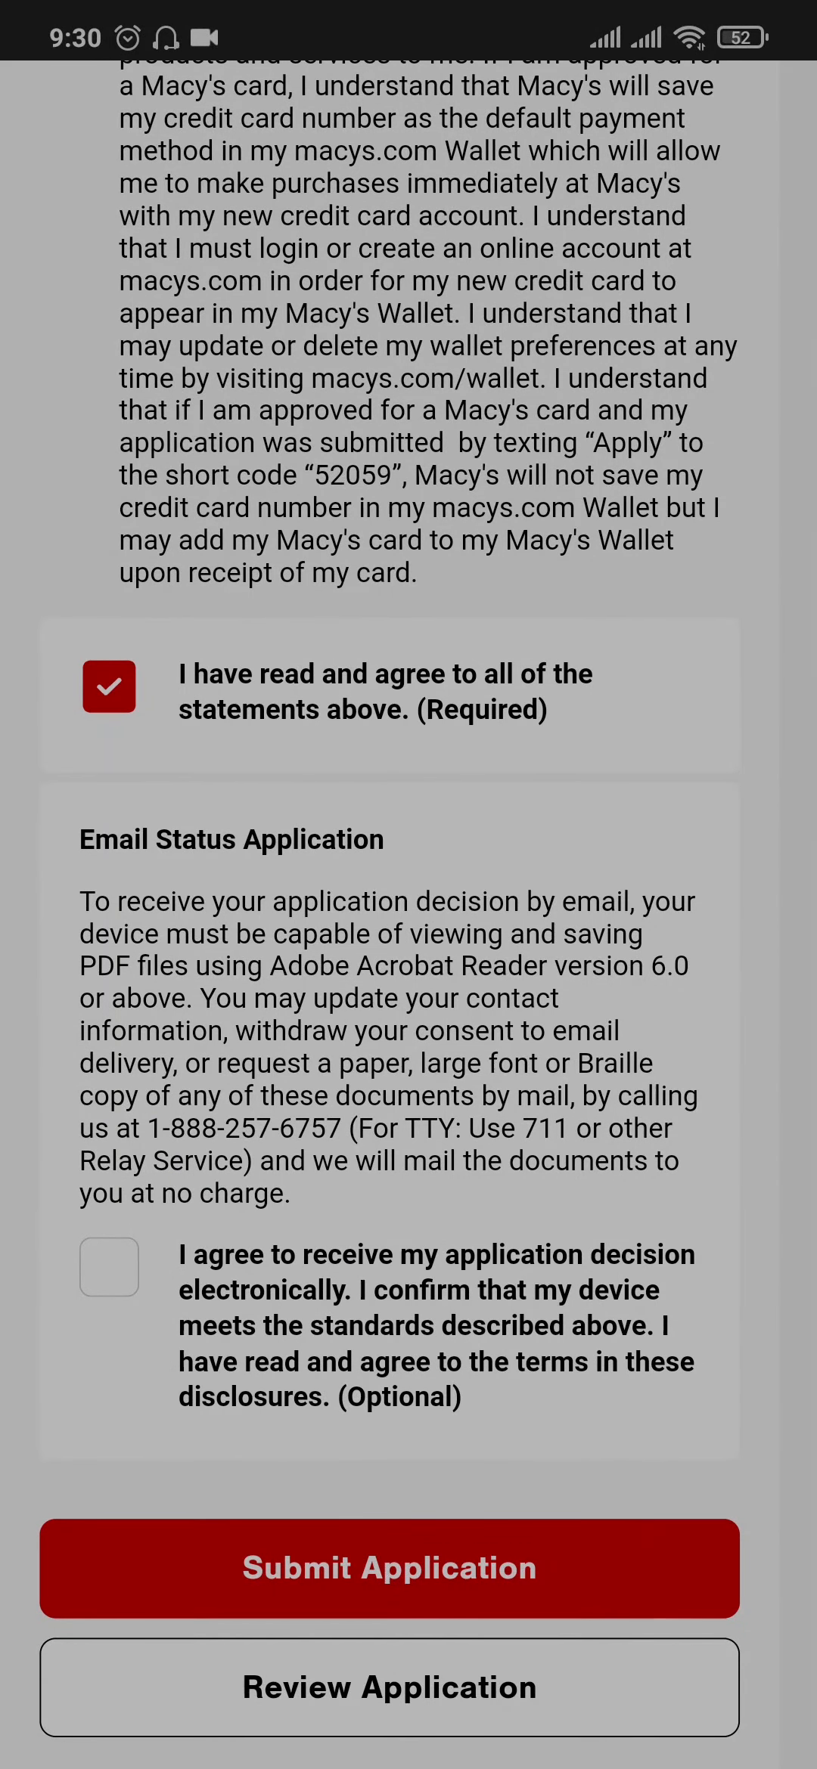
click(376, 1568)
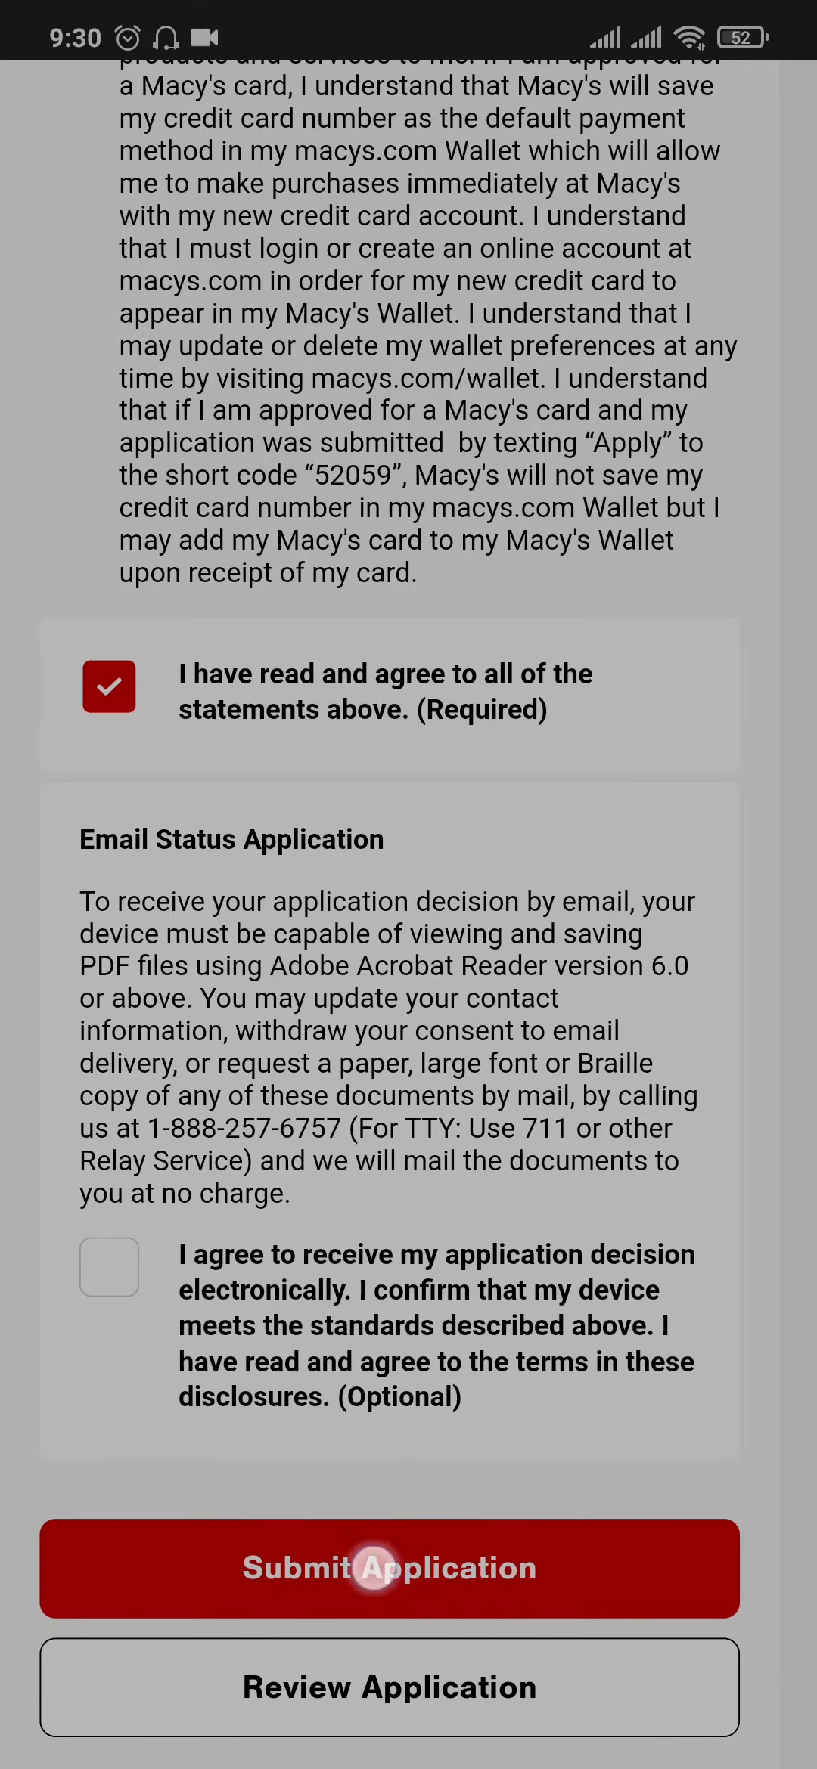